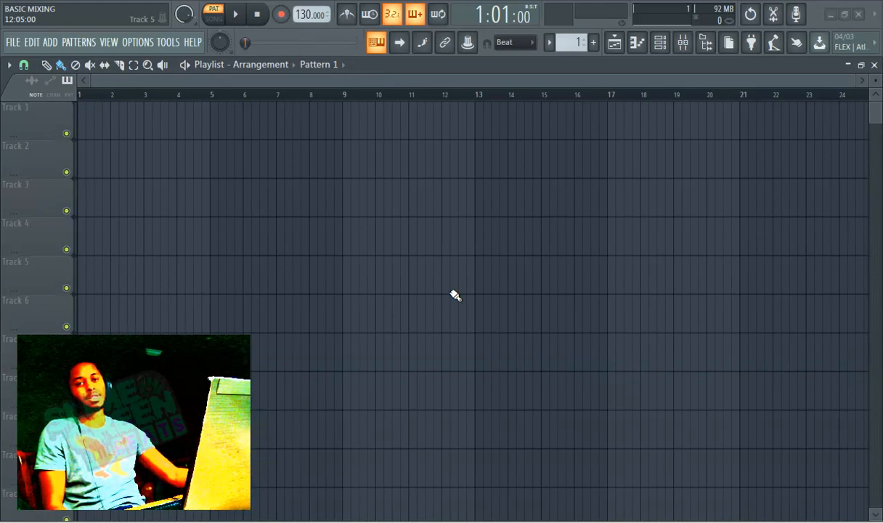
mouse_move(465, 285)
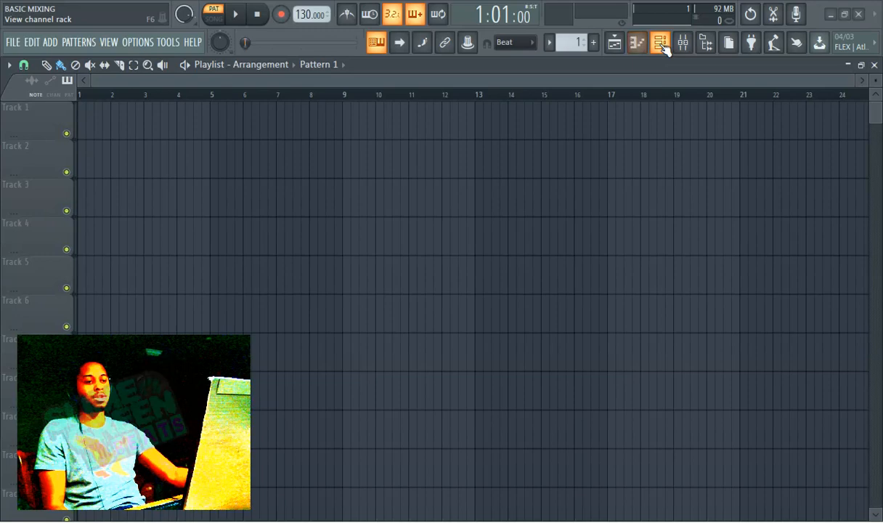
Step: Route the 808 Kick, Clap, HiHat and Snare channels to their own mixer inserts
left_click(659, 42)
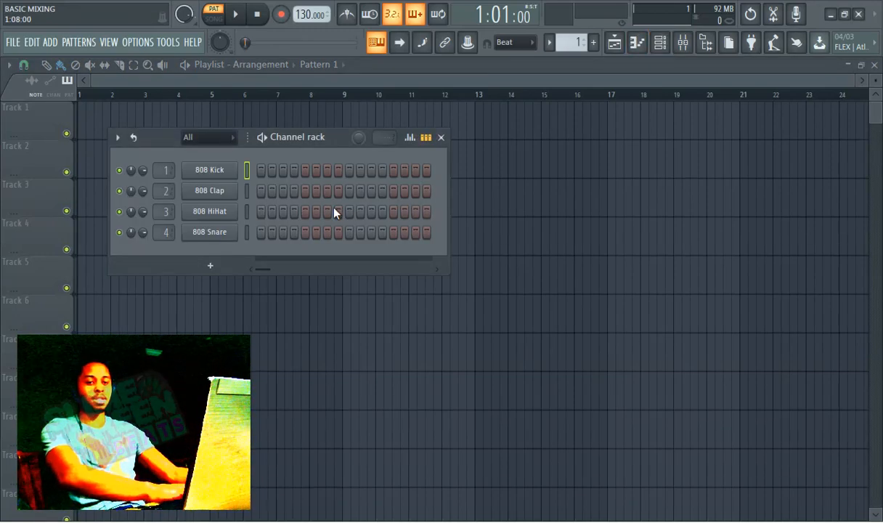
left_click(209, 190)
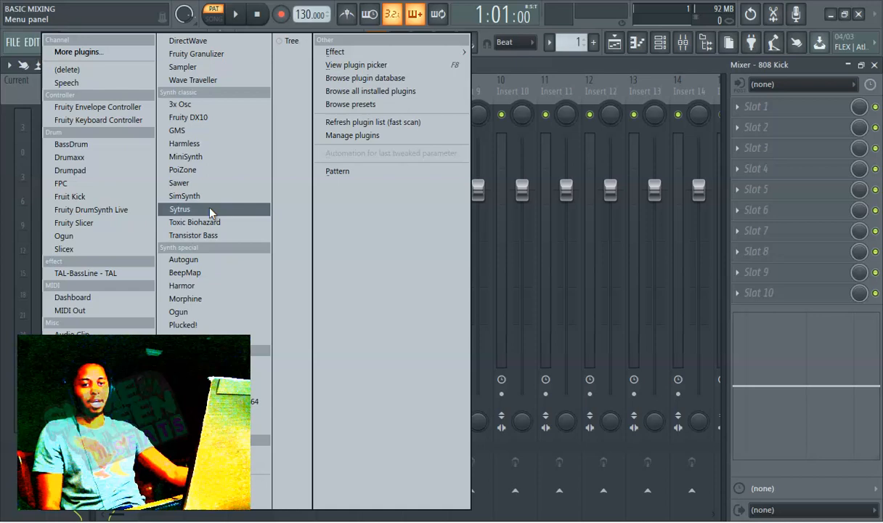
left_click(180, 209)
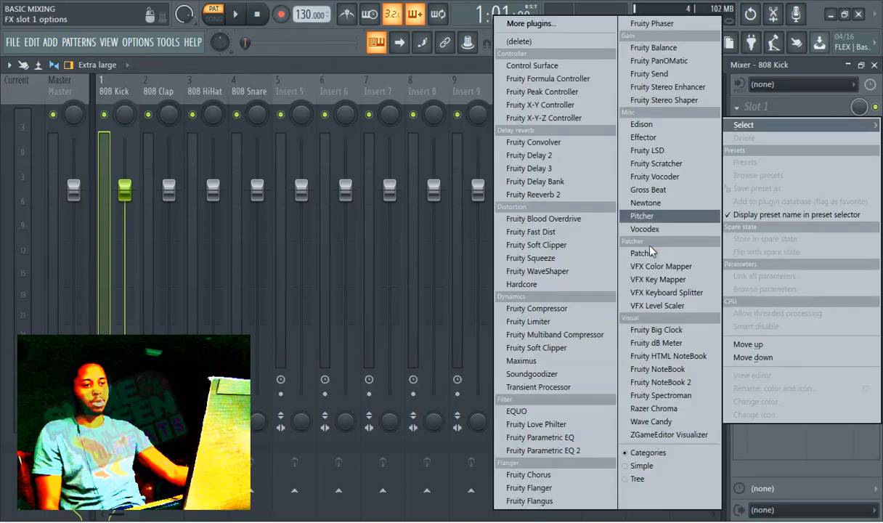
Step: Load Fruity Parametric EQ 2 on the Kick and set band 7 to Low pass, pulling it down
left_click(544, 450)
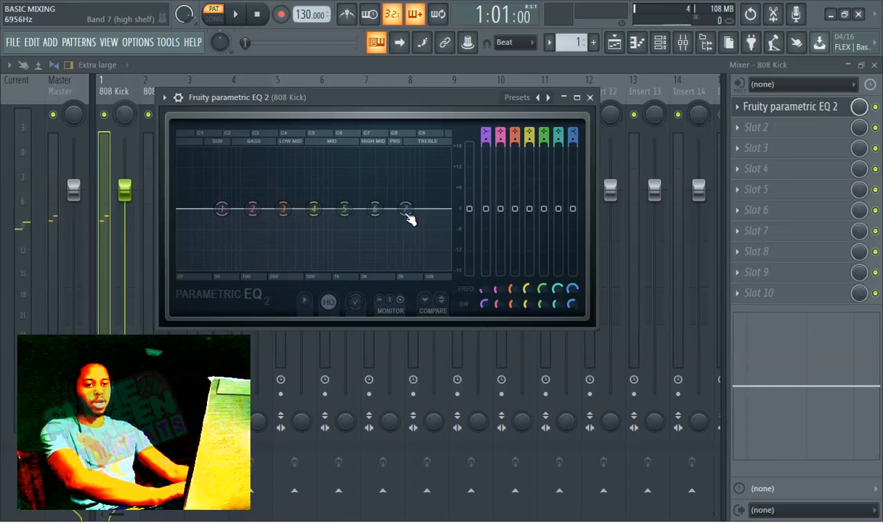
right_click(405, 209)
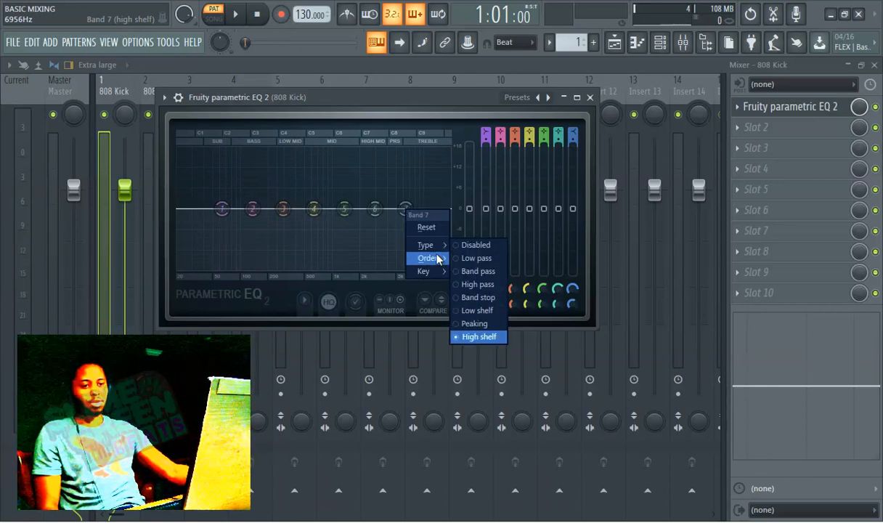
left_click(479, 337)
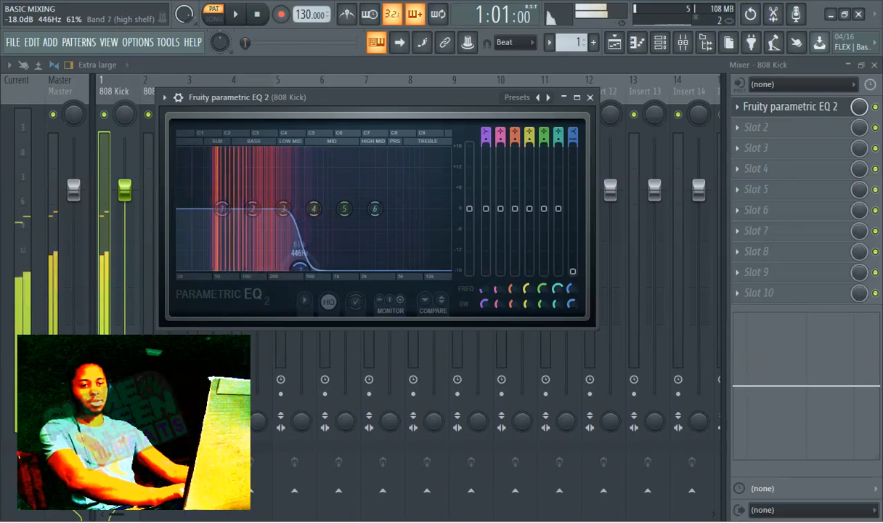
left_click_drag(375, 210, 443, 235)
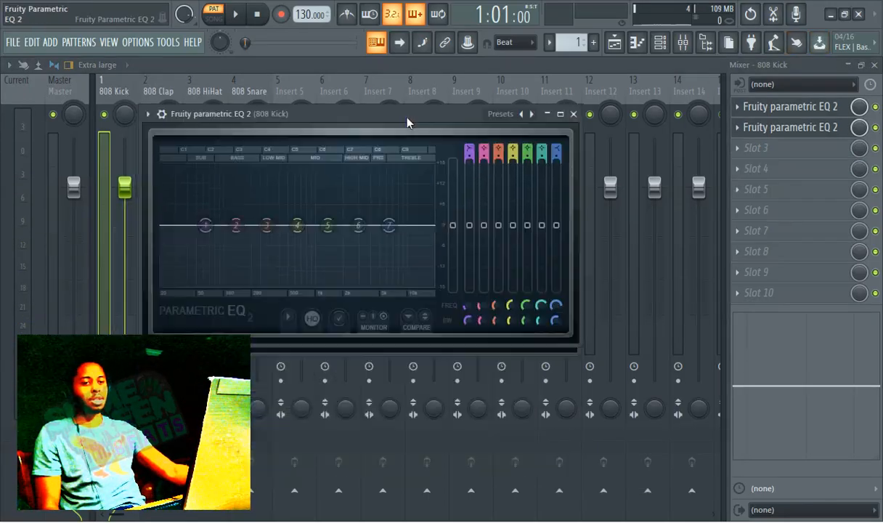
Step: Close the second Parametric EQ 2 window, leaving two EQs on the Kick track
right_click(401, 197)
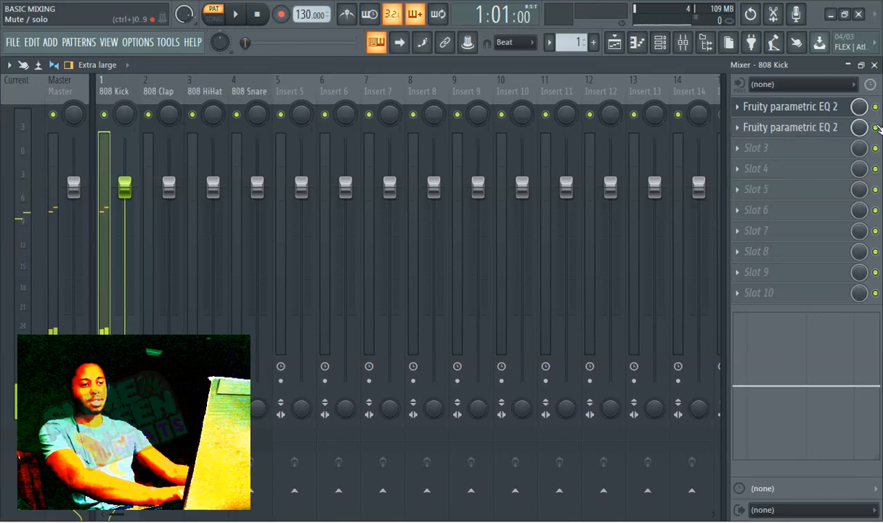
left_click(791, 128)
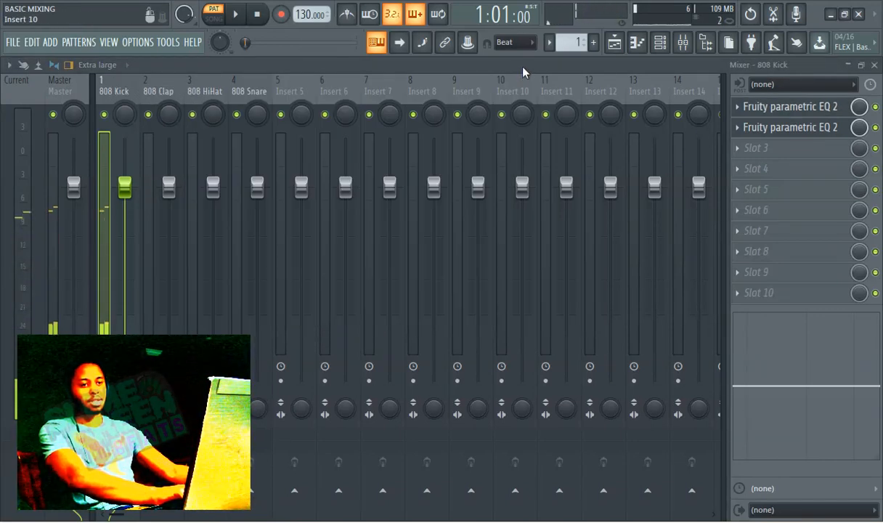
Step: Load Fruity Parametric EQ 2 on 808 Clap, raise band 1 as a high-pass cut, and close it
left_click(157, 86)
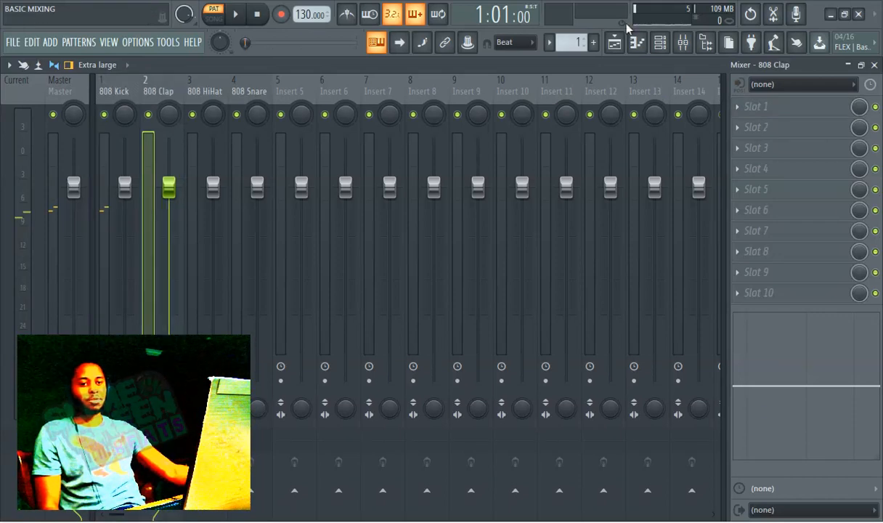
left_click(660, 42)
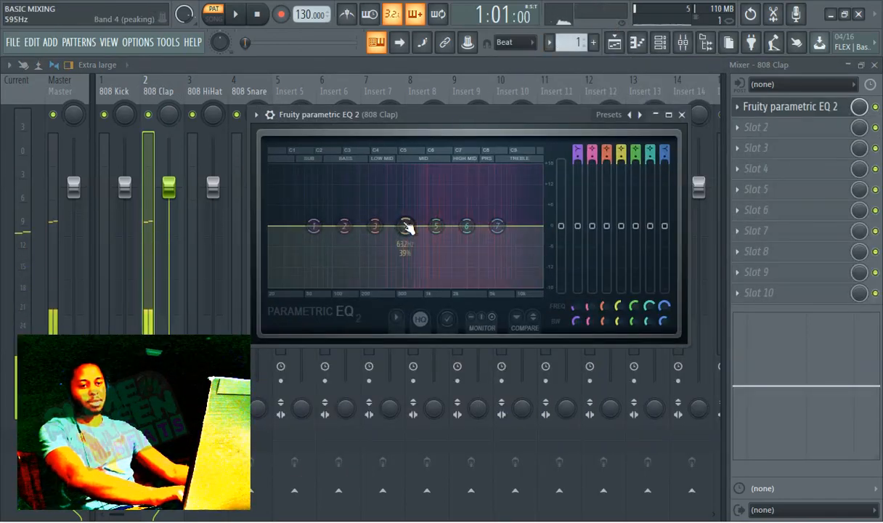
right_click(405, 227)
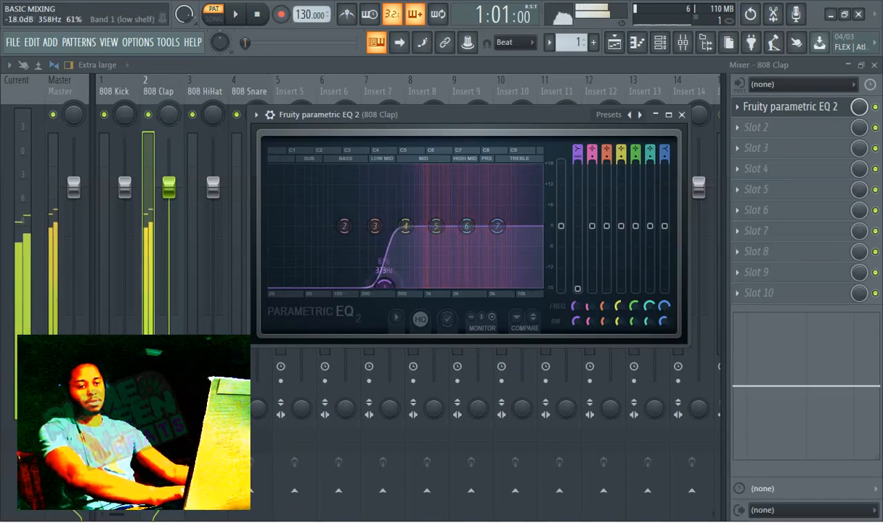
left_click_drag(375, 227, 348, 287)
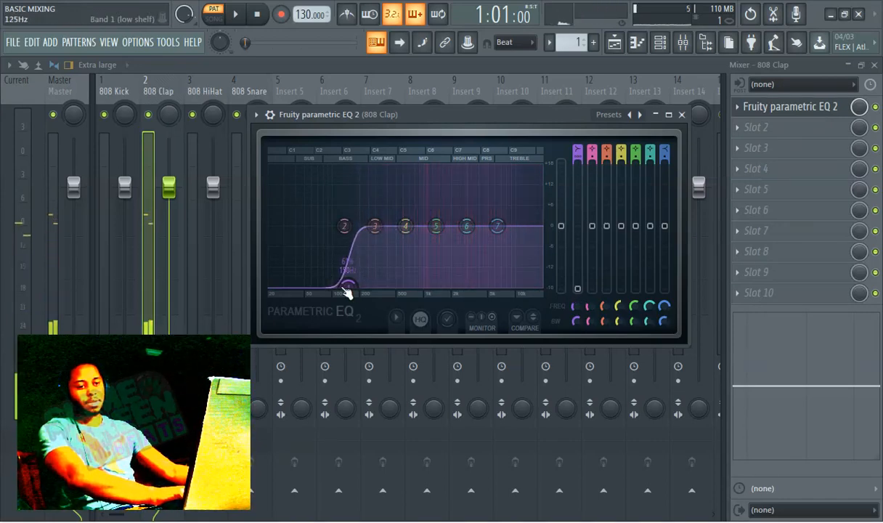
left_click(682, 113)
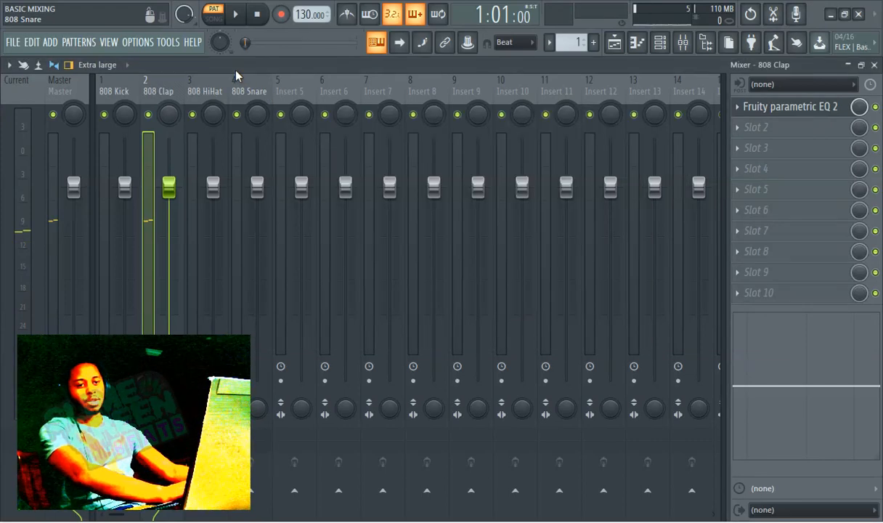
Step: Load Fruity Parametric EQ 2 on 808 HiHat and push its low-cut band higher
left_click(203, 90)
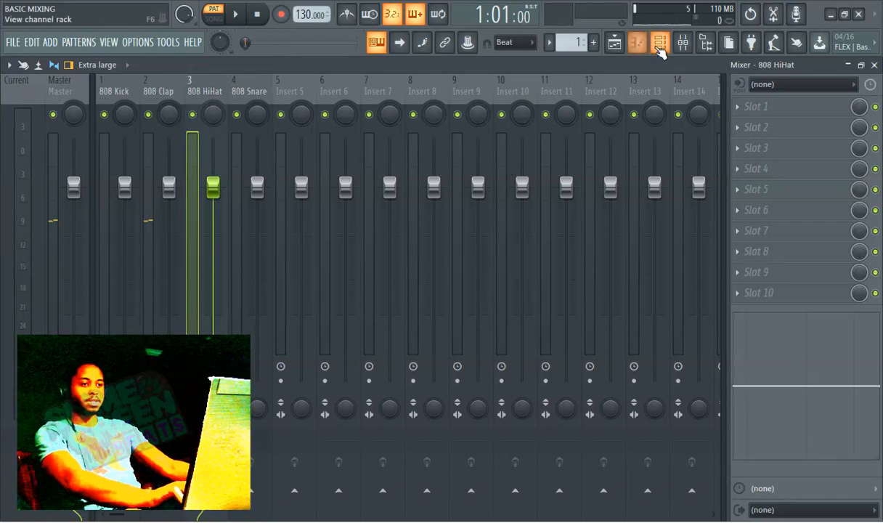
left_click(659, 42)
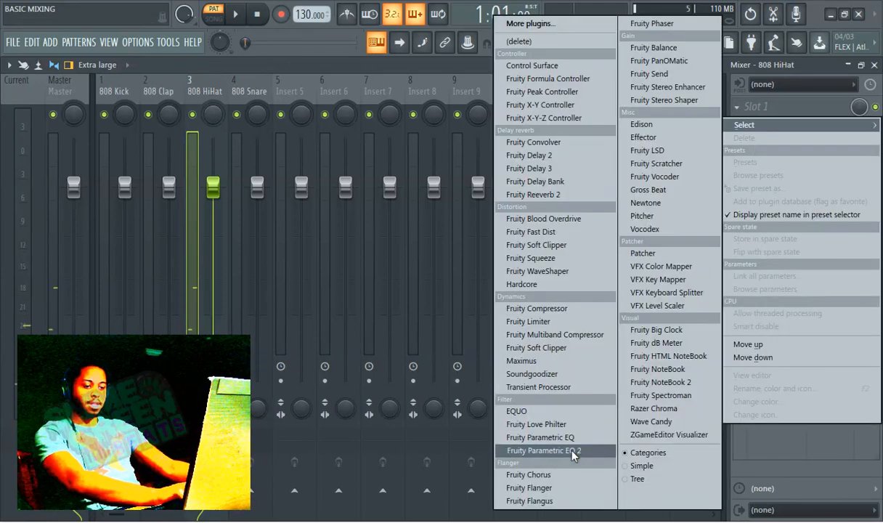
left_click(540, 450)
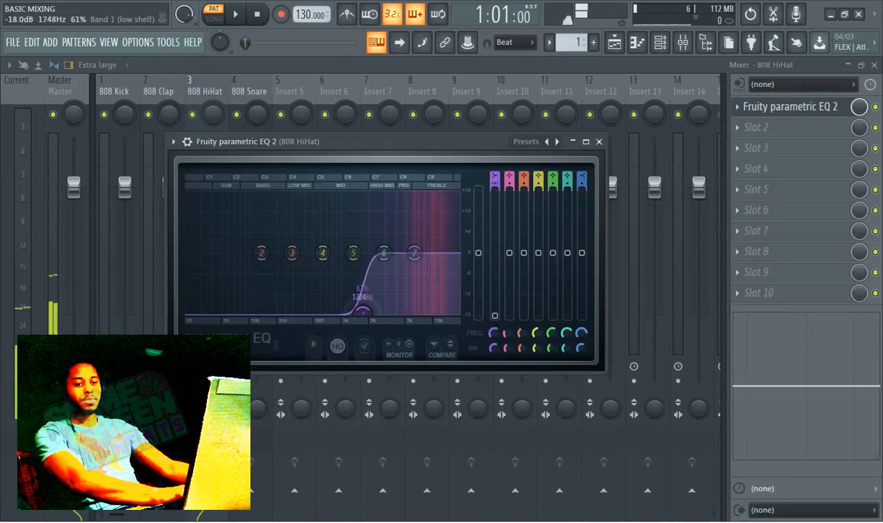
left_click_drag(383, 253, 384, 253)
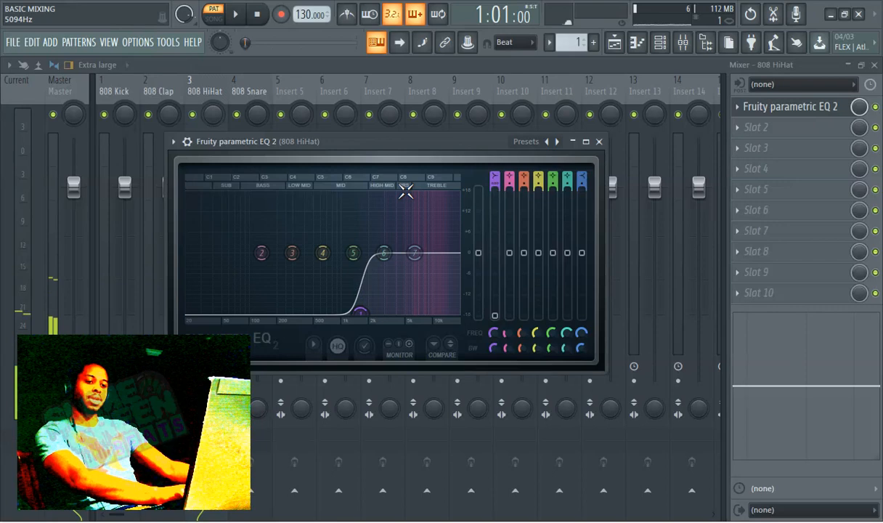
left_click(599, 141)
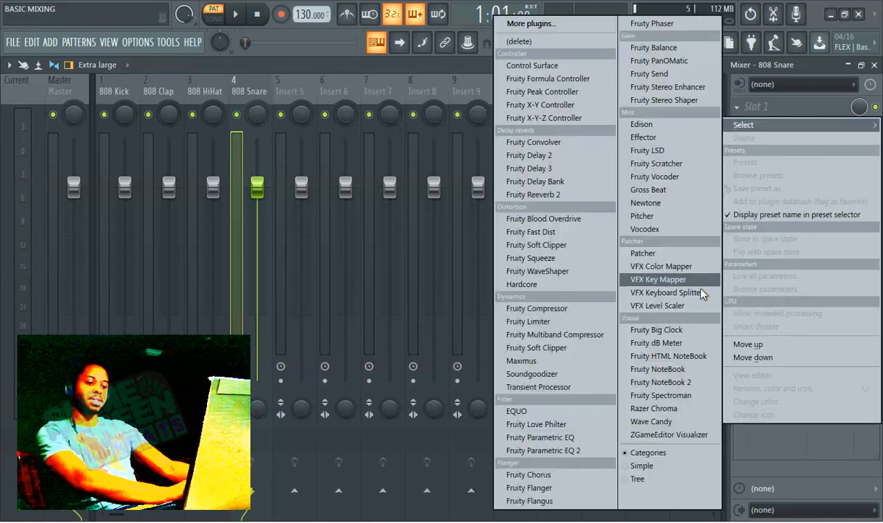
mouse_move(574, 450)
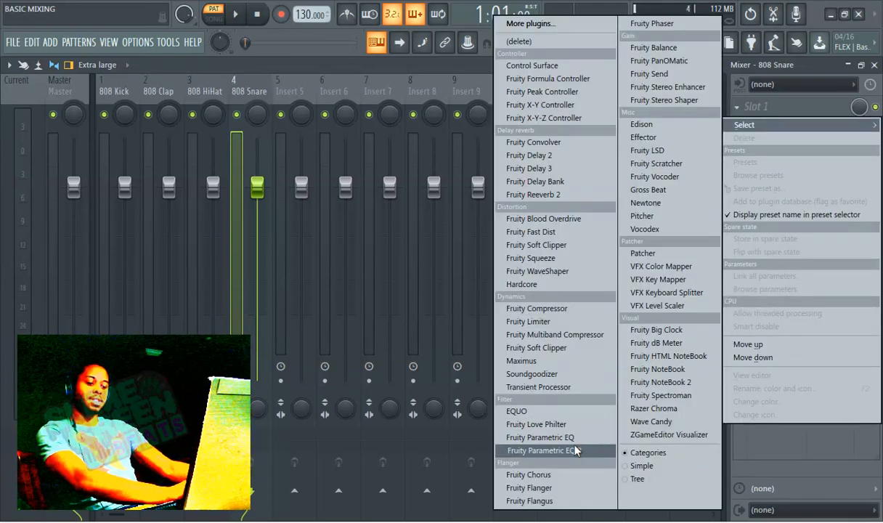
Step: Load Fruity Parametric EQ 2 on 808 Snare, move the Channel rack aside and close the EQ
left_click(540, 450)
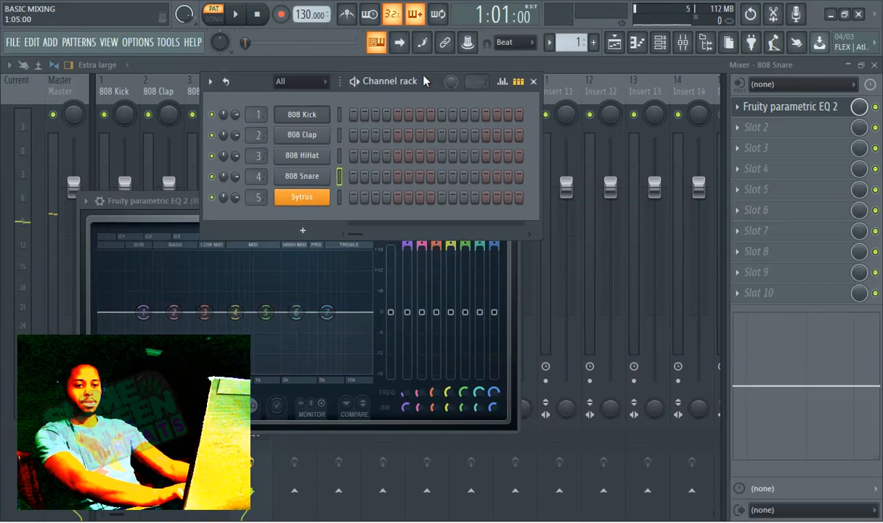
left_click_drag(143, 313, 152, 320)
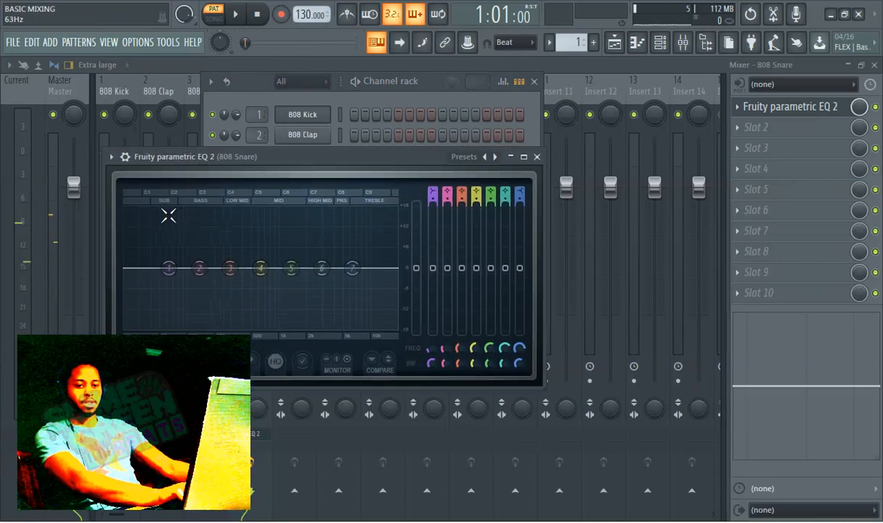
right_click(168, 267)
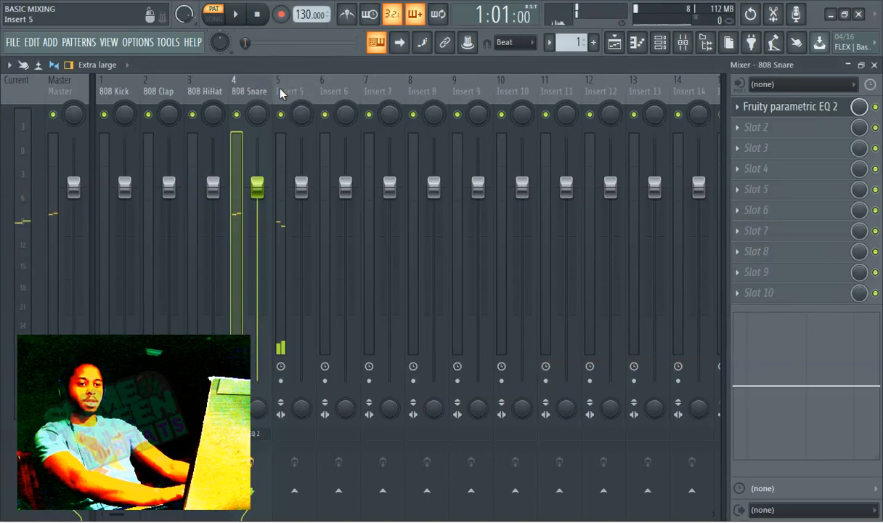
Step: Load Fruity Parametric EQ 2 on Insert 5 and pull band 1 down to cut the lows
left_click(280, 83)
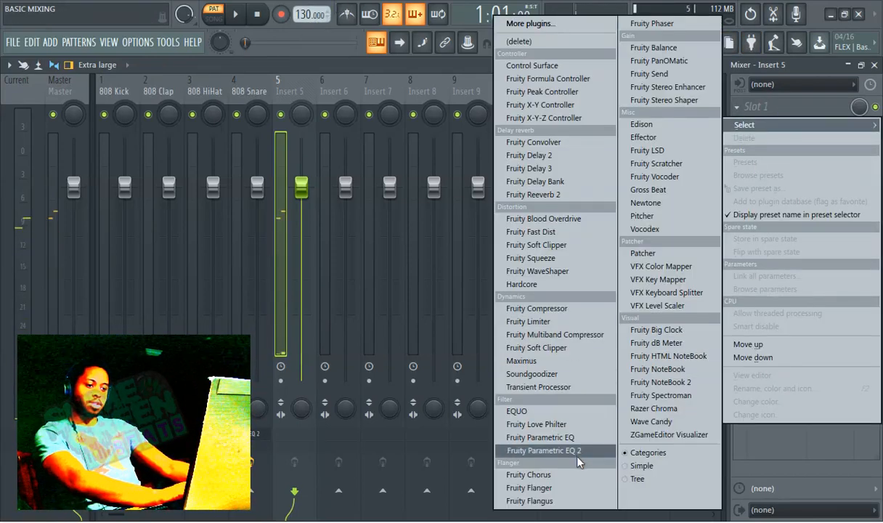
left_click(544, 450)
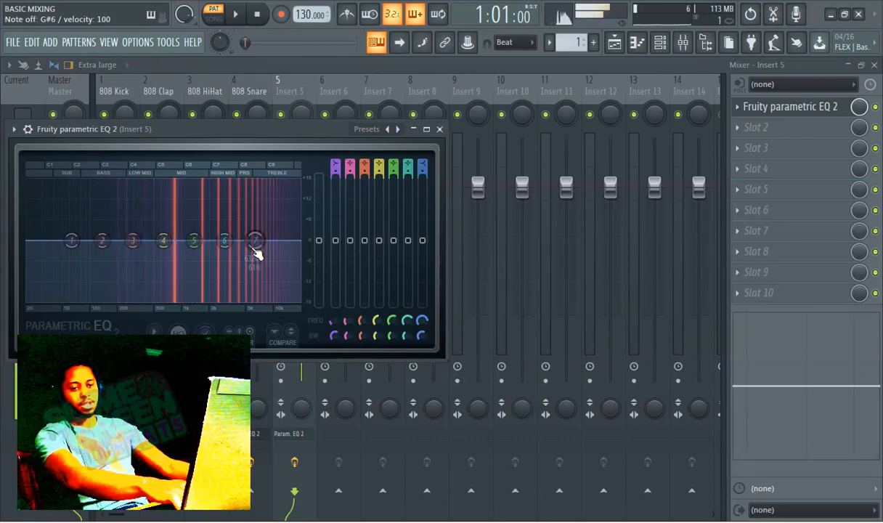
left_click_drag(256, 240, 255, 242)
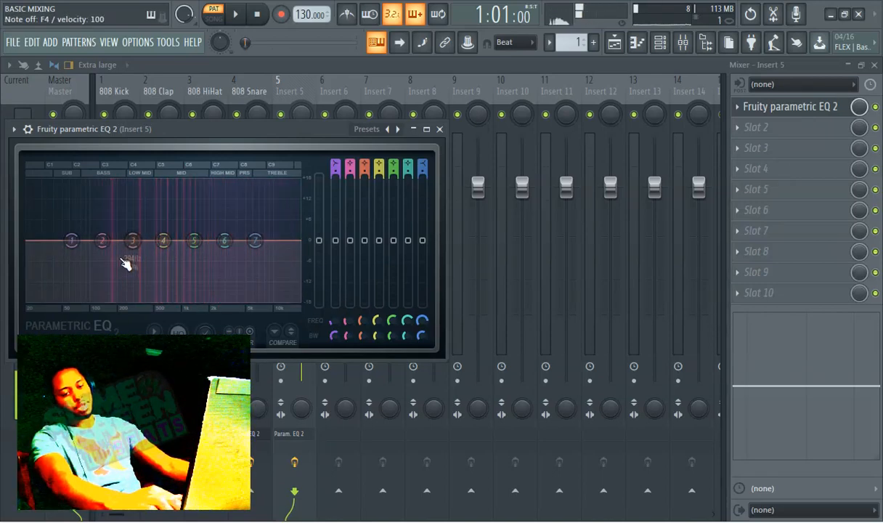
right_click(71, 241)
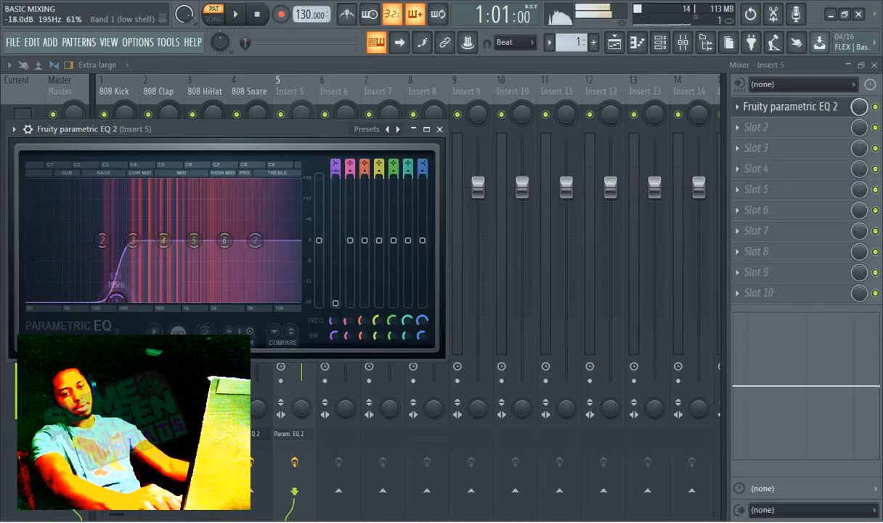
left_click_drag(163, 241, 195, 241)
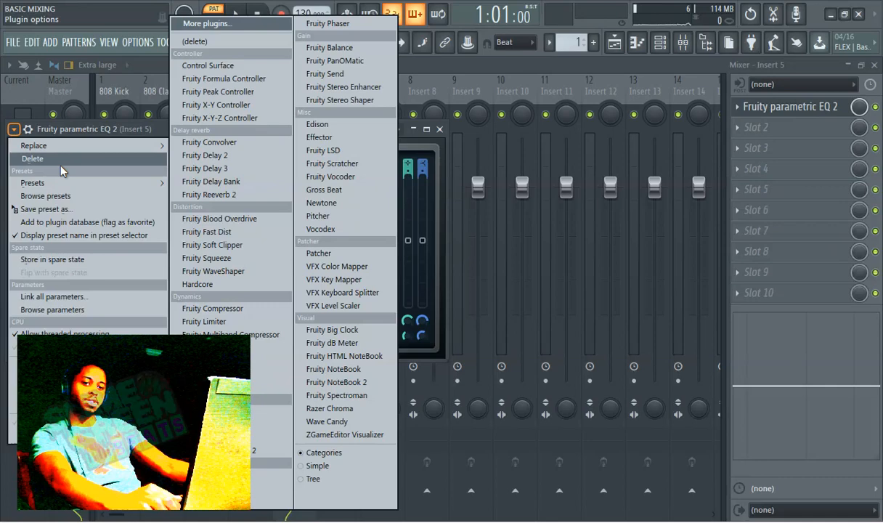
Step: Browse the EQ presets, add more Parametric EQ 2 instances on Insert 5 and shape band 1's low cut
left_click(32, 183)
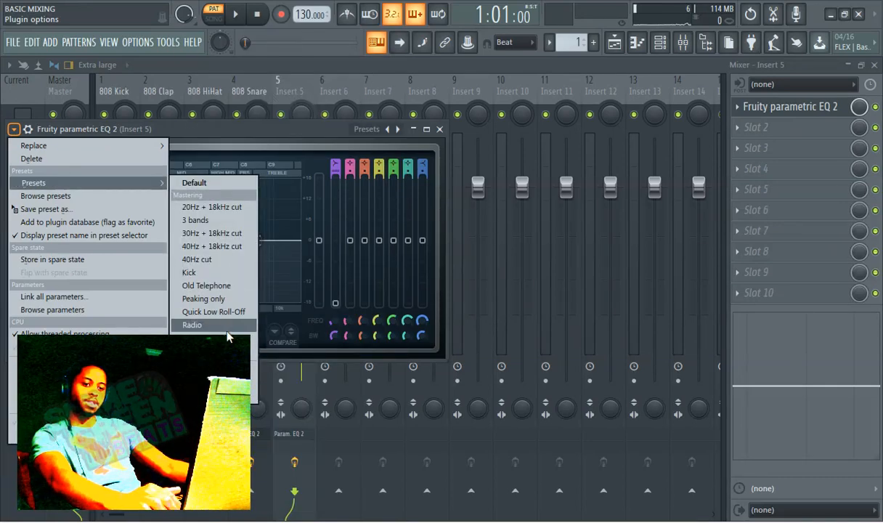
left_click(191, 326)
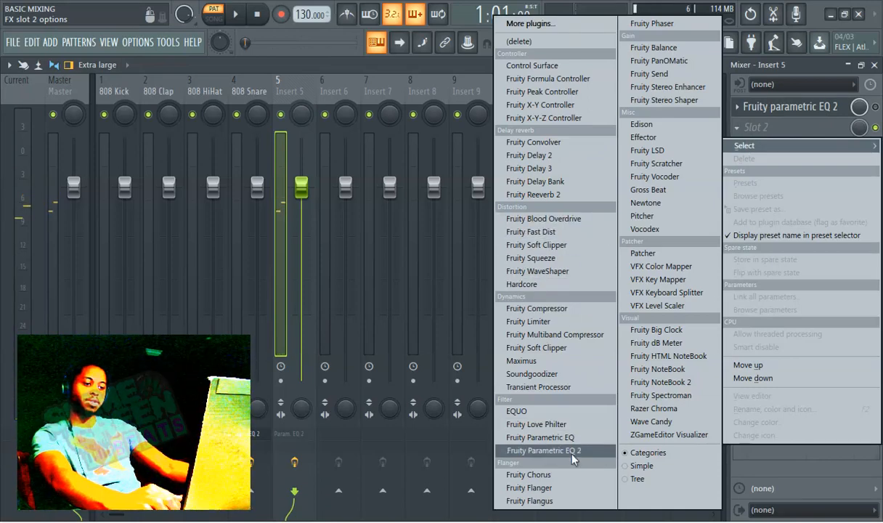
left_click(544, 450)
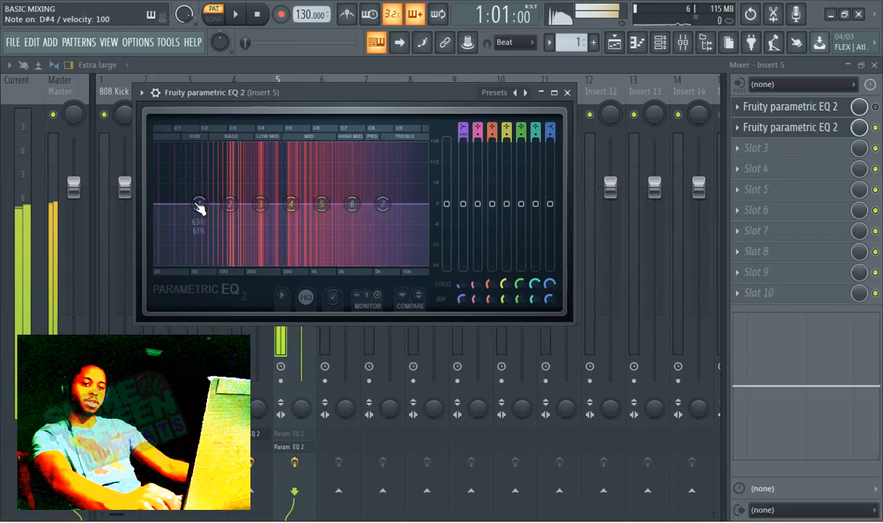
left_click_drag(201, 206, 200, 247)
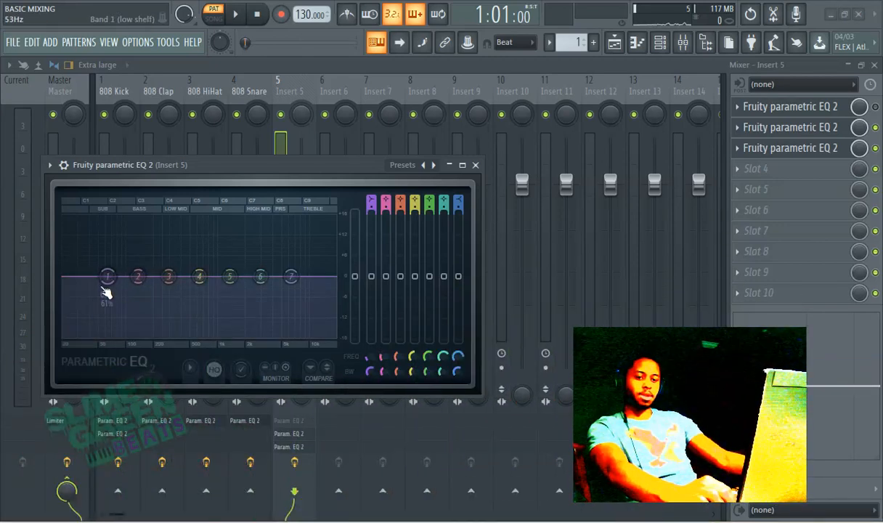
right_click(107, 276)
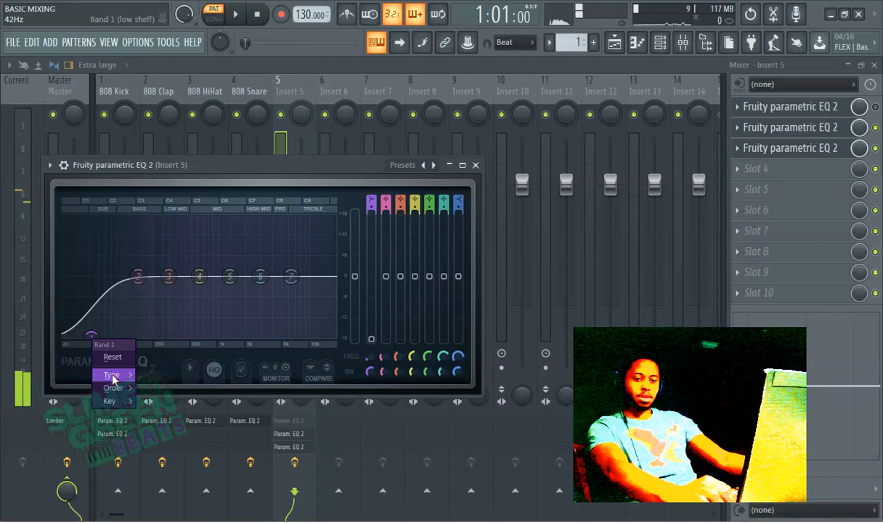
mouse_move(110, 375)
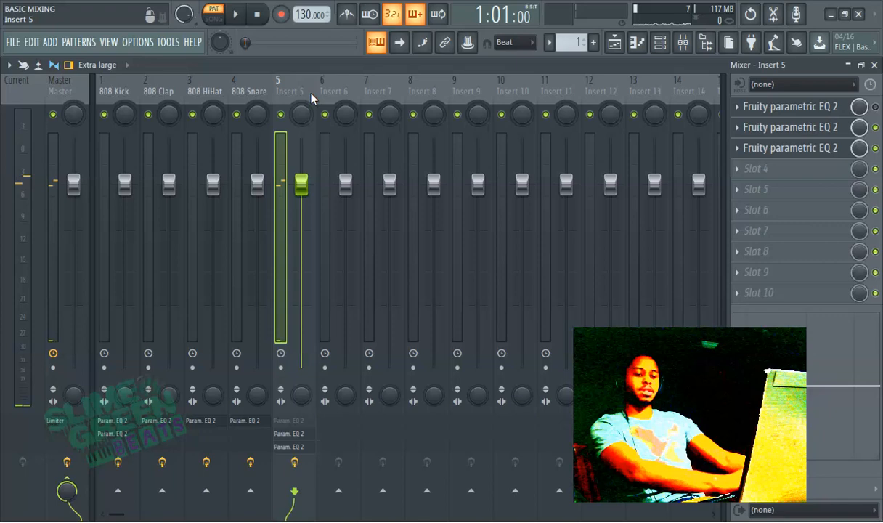
Step: View the 808 Clap and 808 Kick tracks' effect slots in the mixer
left_click(156, 90)
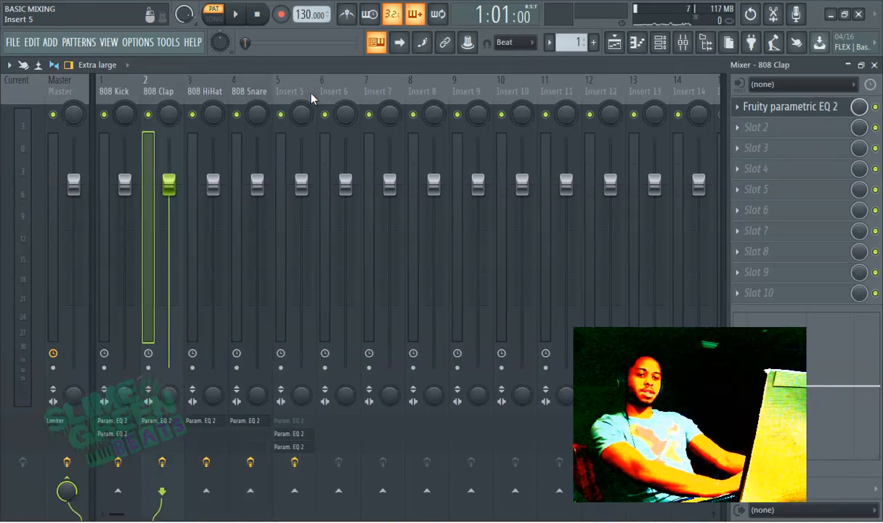
left_click(281, 87)
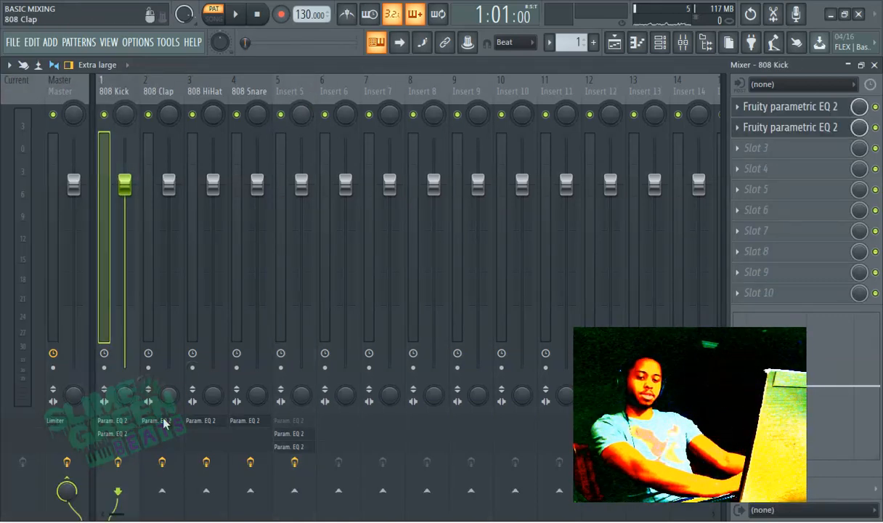
left_click(157, 87)
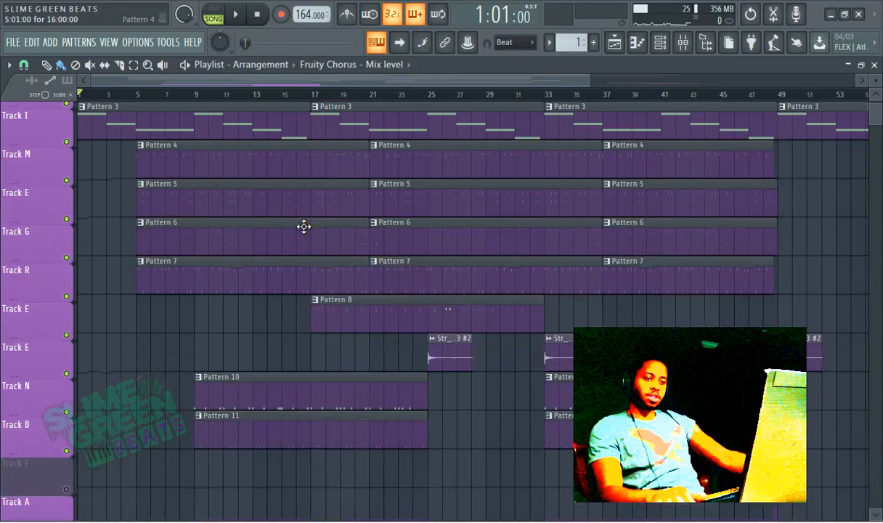
Step: Start the SLIME GREEN BEATS song playing and bring up its mixer
scroll("down", 3)
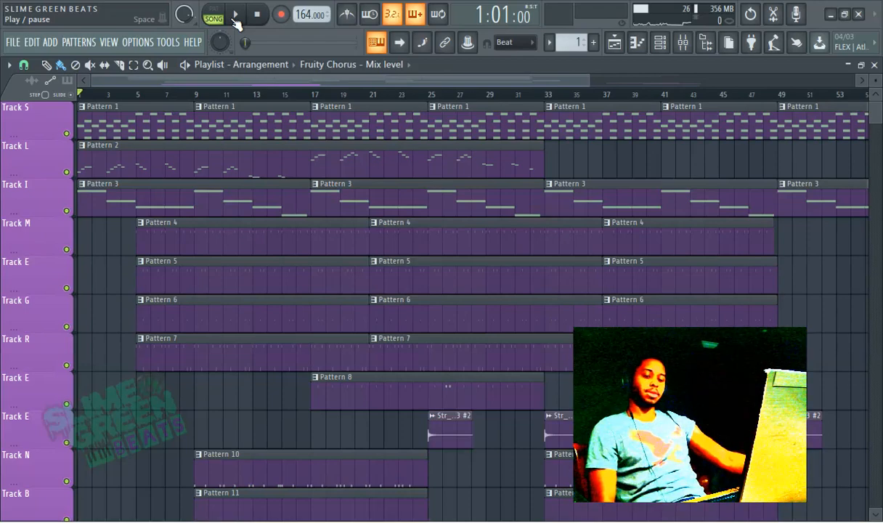
left_click(235, 15)
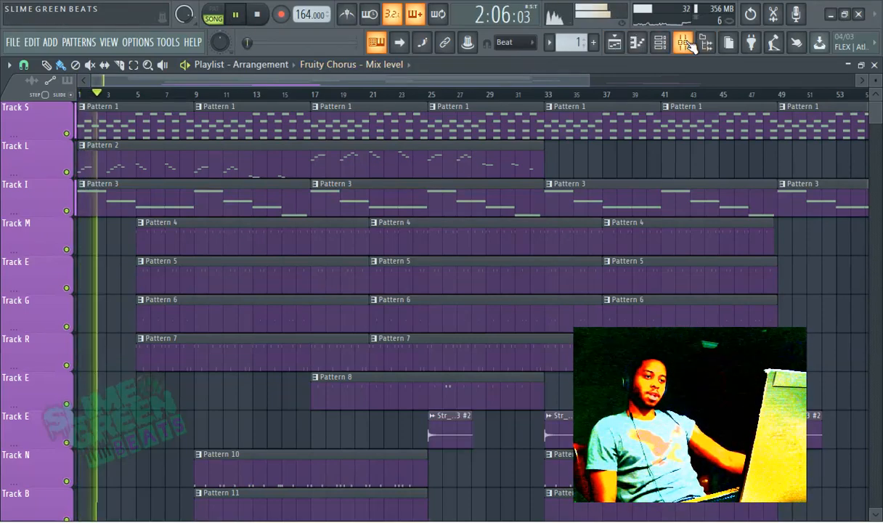
left_click(683, 42)
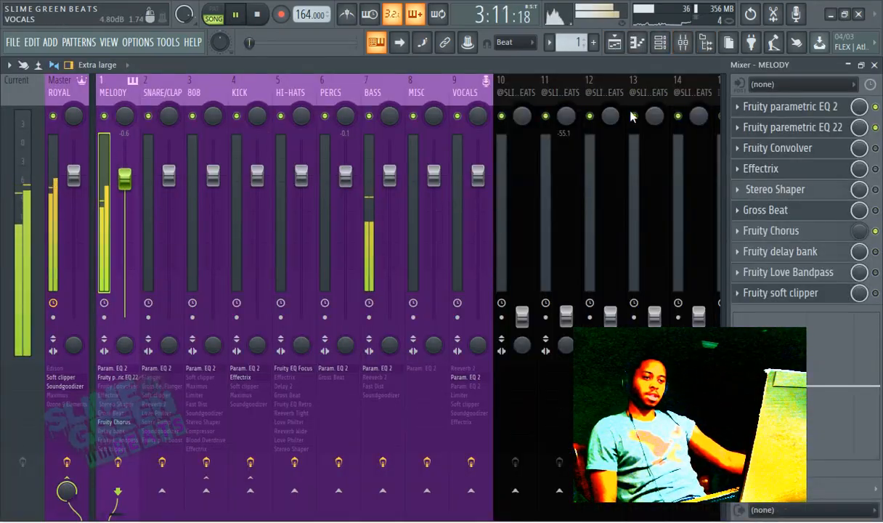
Step: Review the MELODY and SNARE/CLAP tracks' Fruity parametric EQ 2, then select the PERCS track
left_click(791, 107)
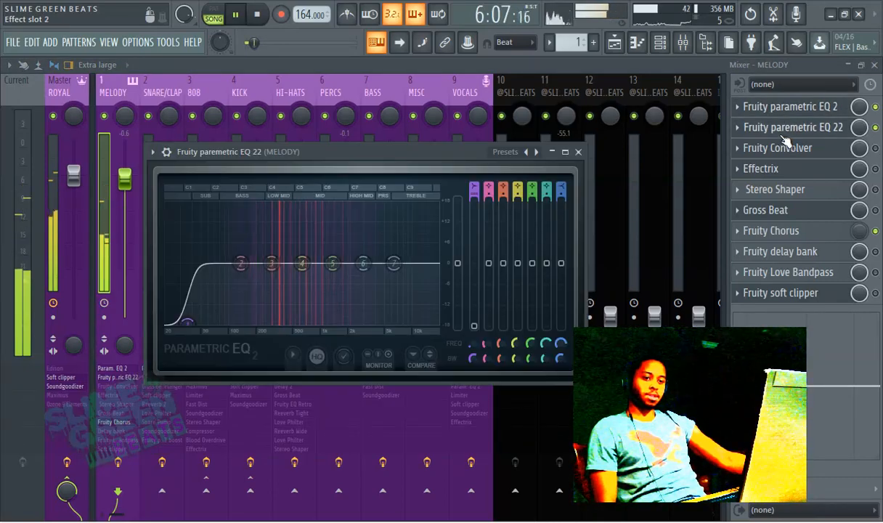
left_click(578, 151)
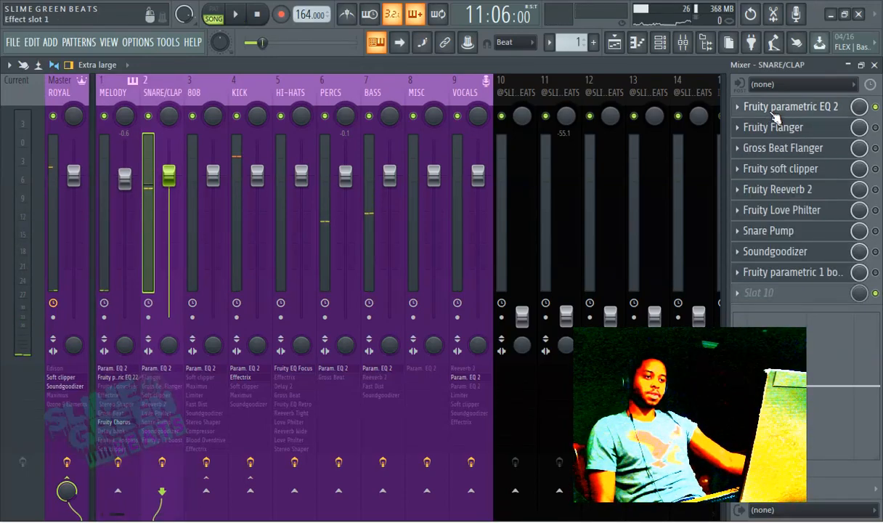
left_click(790, 106)
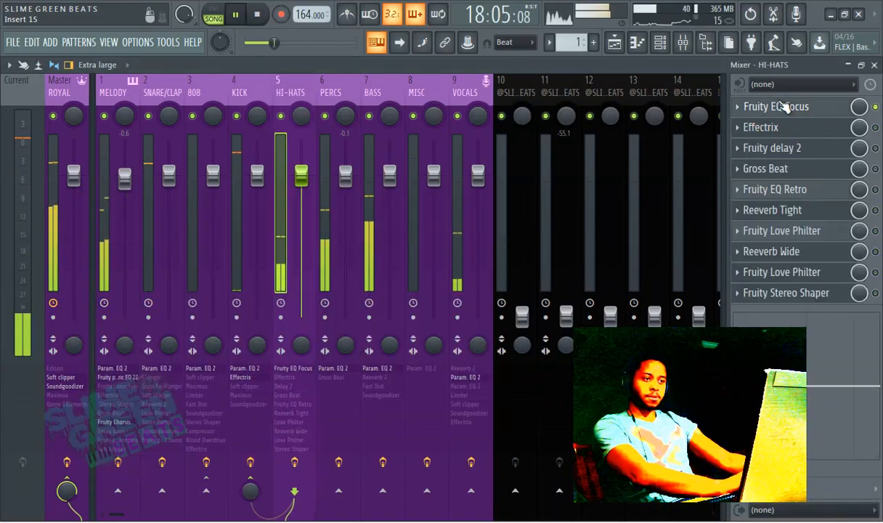
left_click(776, 106)
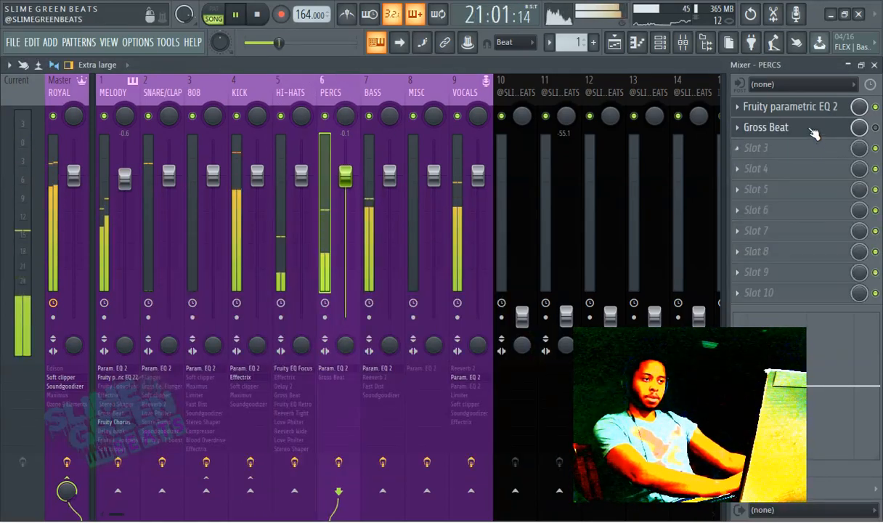
Step: Check the PERCS EQ low cut, then the BASS track's parametric EQ, and stop playback
left_click(790, 106)
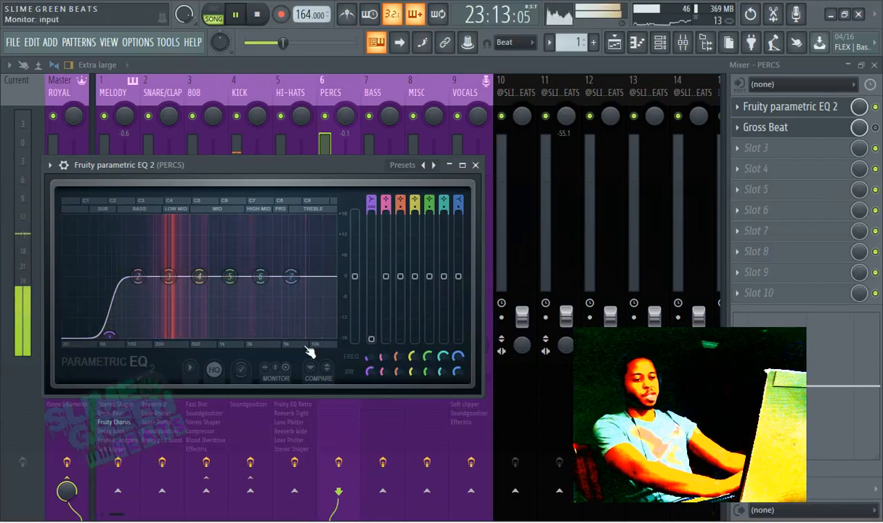
left_click(376, 43)
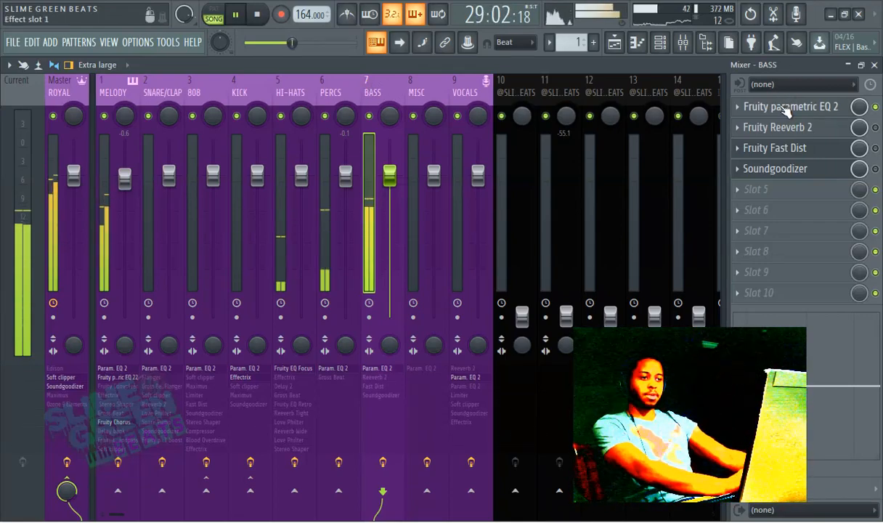
left_click(791, 106)
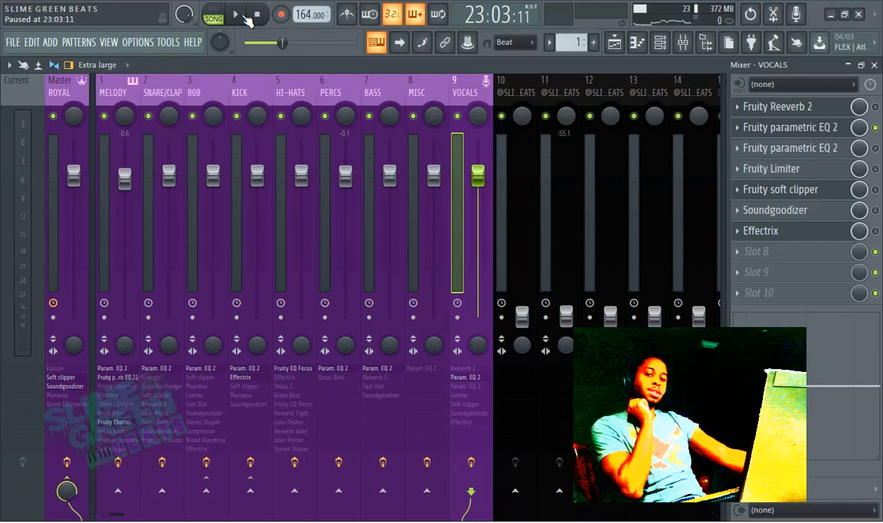
left_click(235, 15)
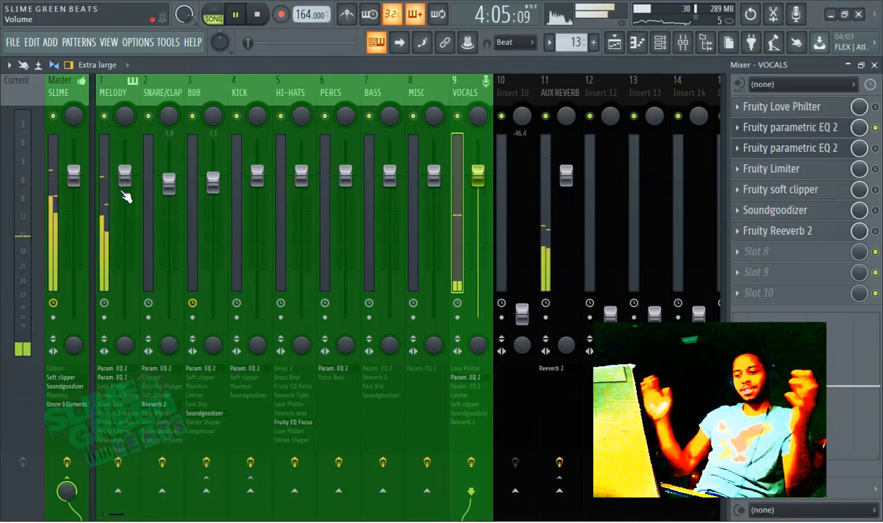
Step: Step through the MELODY, SNARE/CLAP and HI-HATS effect chains, landing on the KICK track
left_click(112, 93)
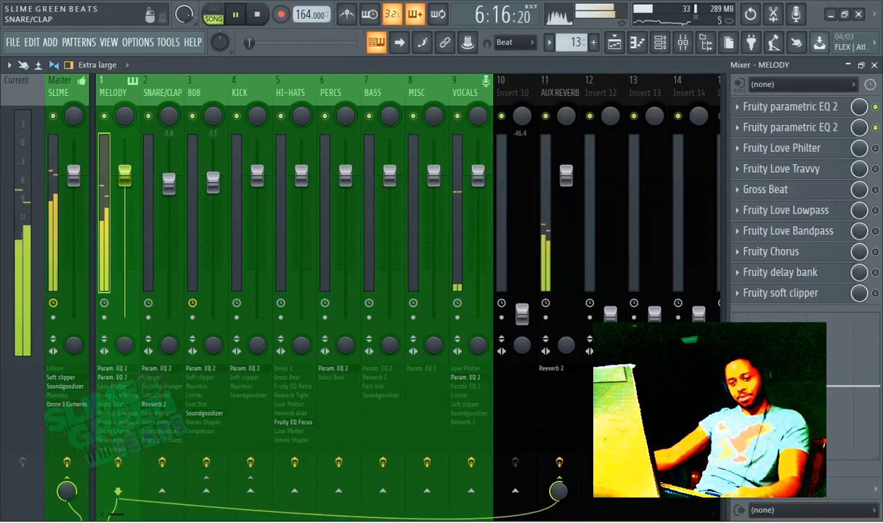
left_click(346, 375)
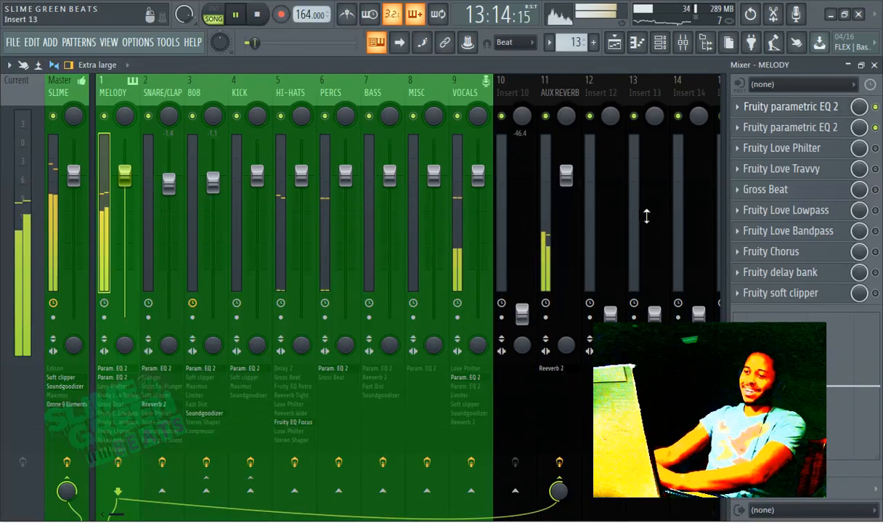
left_click(790, 106)
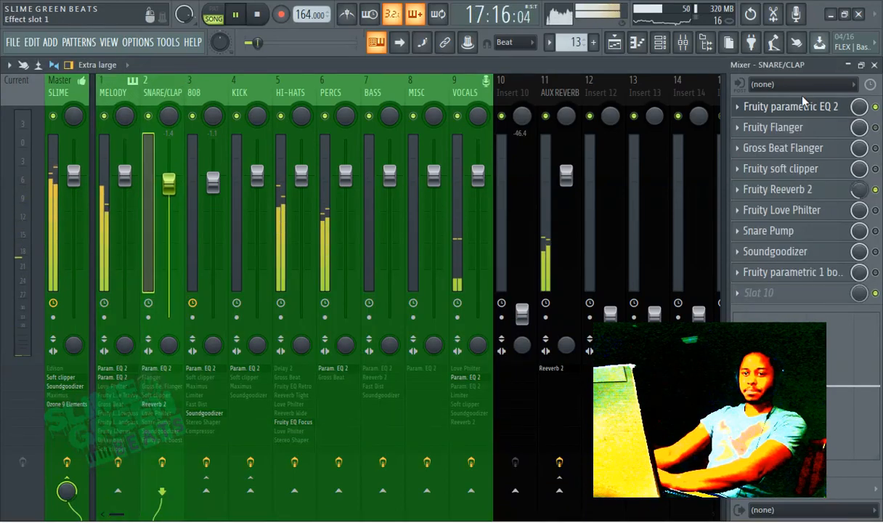
left_click(791, 107)
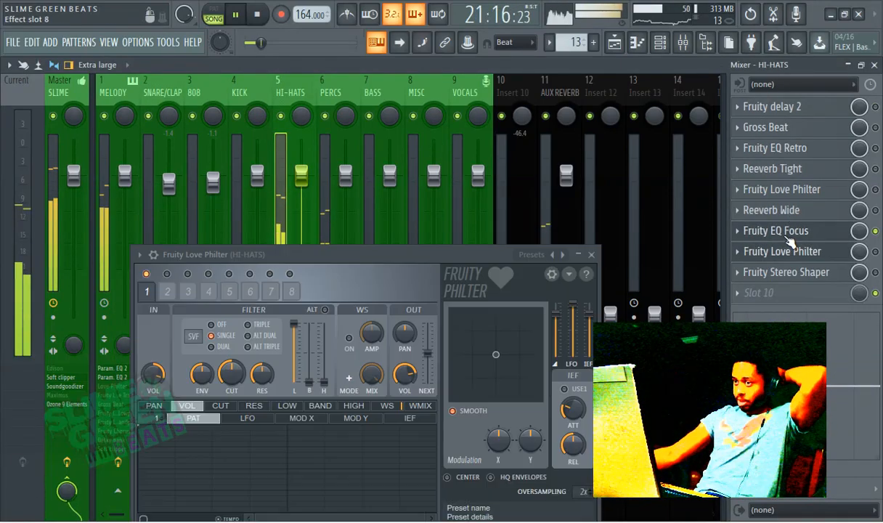
left_click(776, 229)
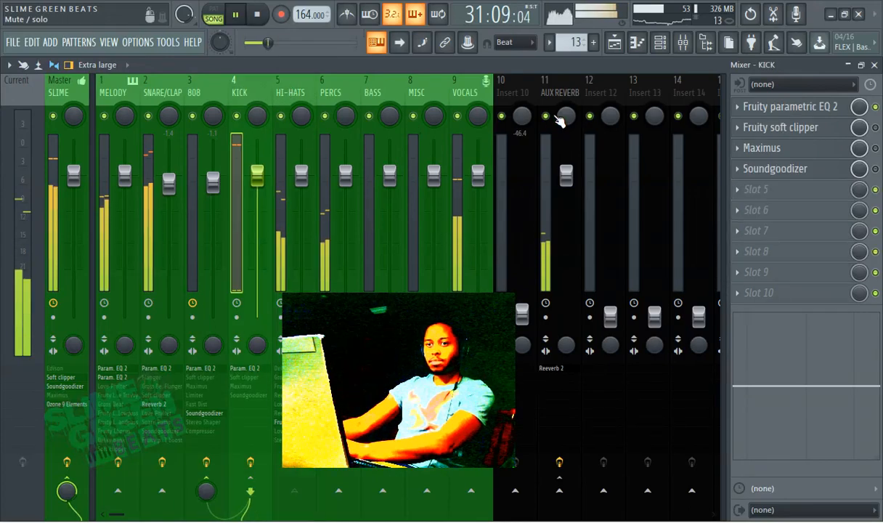
Step: Step through the VOCALS, PERCS and KICK effect chains, landing on the 808 track
left_click(163, 93)
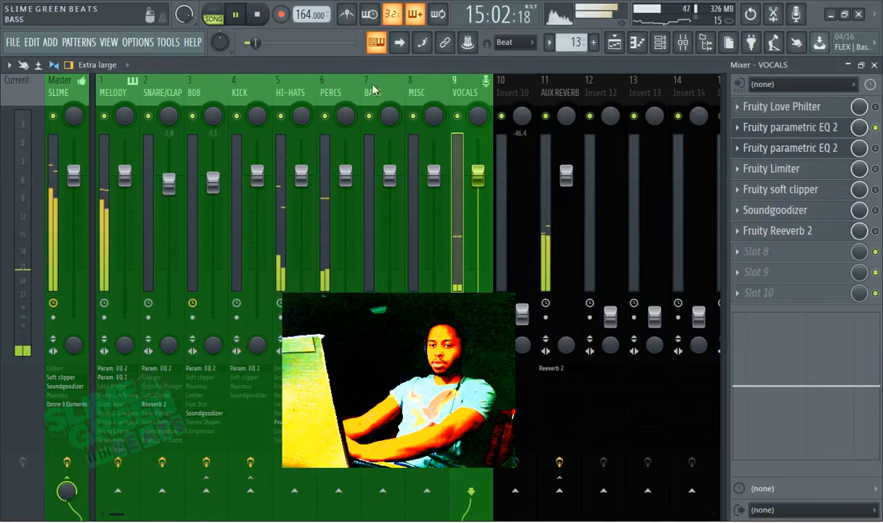
left_click(332, 93)
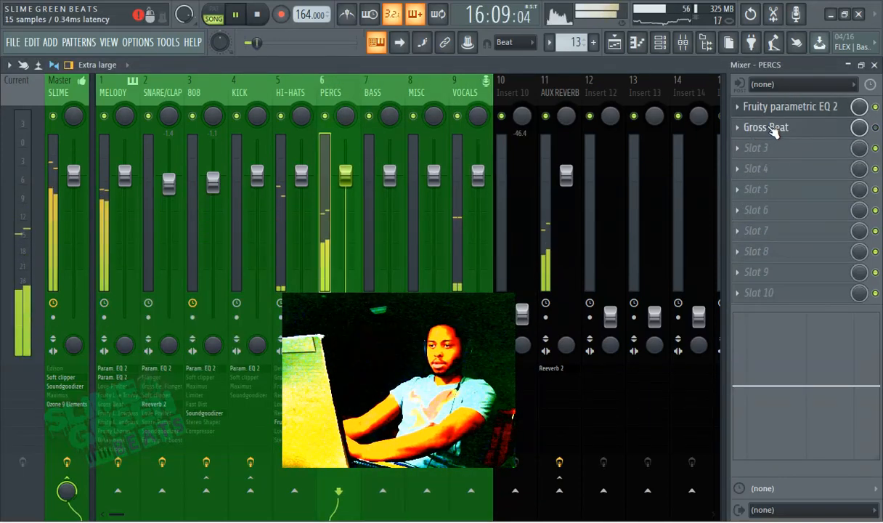
left_click(791, 106)
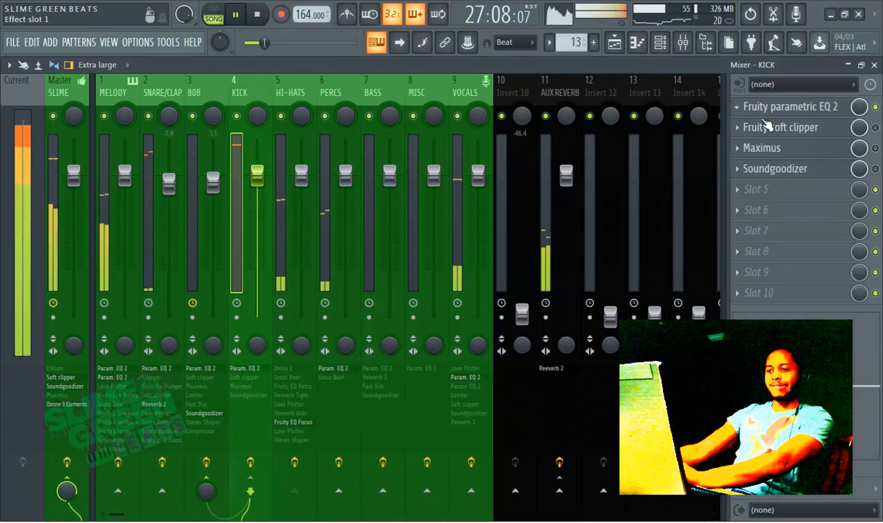
left_click(790, 106)
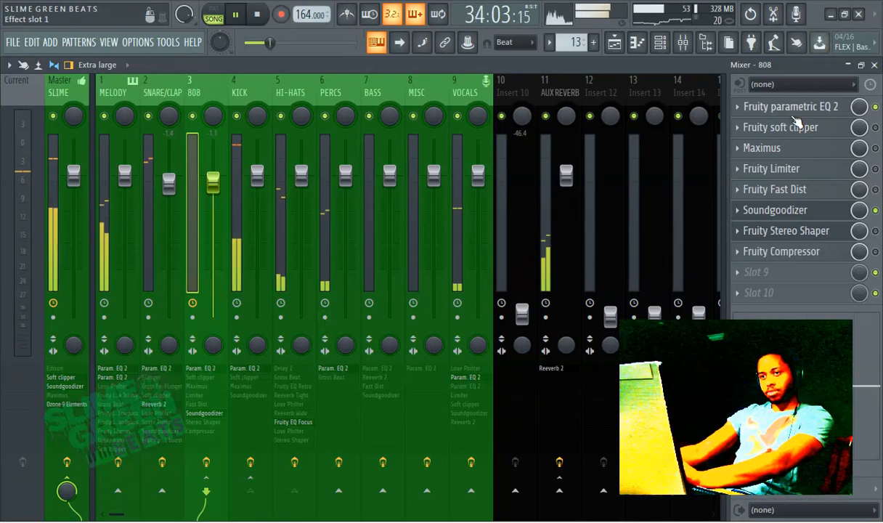
Step: Show the 808 track's parametric EQ high cut, then select the master SLIME track's chain
left_click(790, 106)
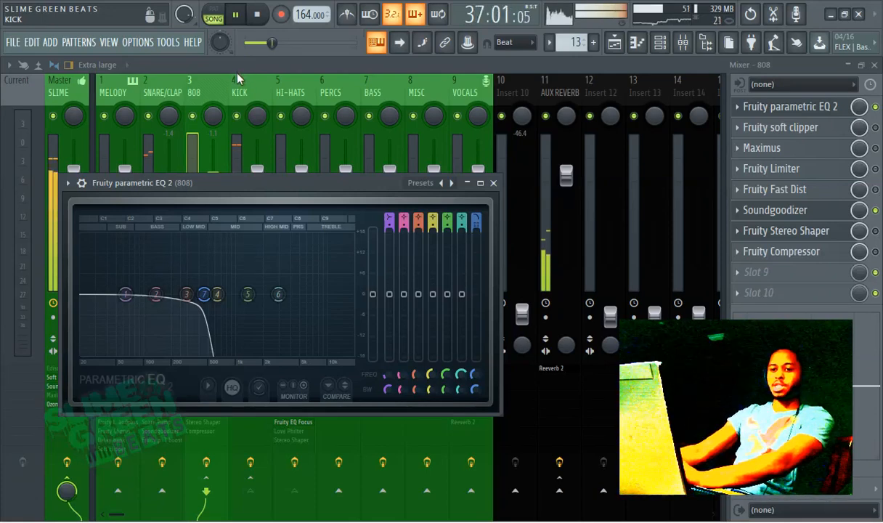
left_click(494, 184)
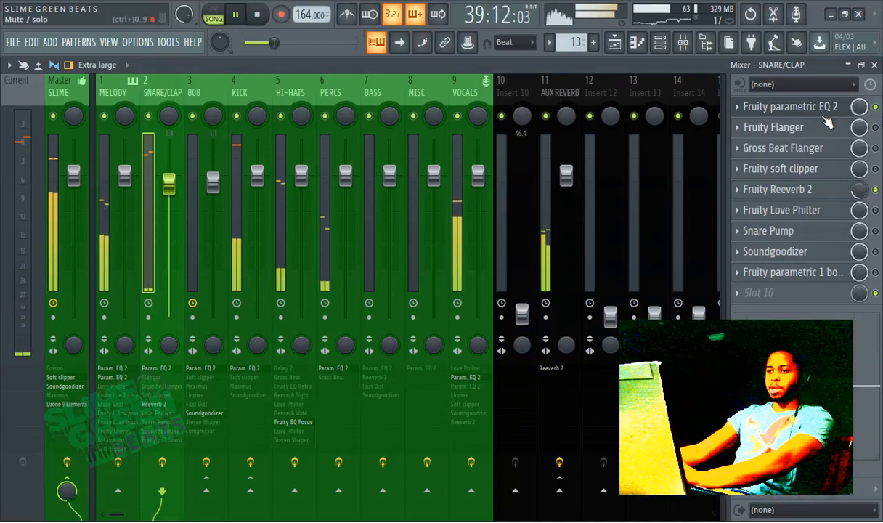
left_click(790, 106)
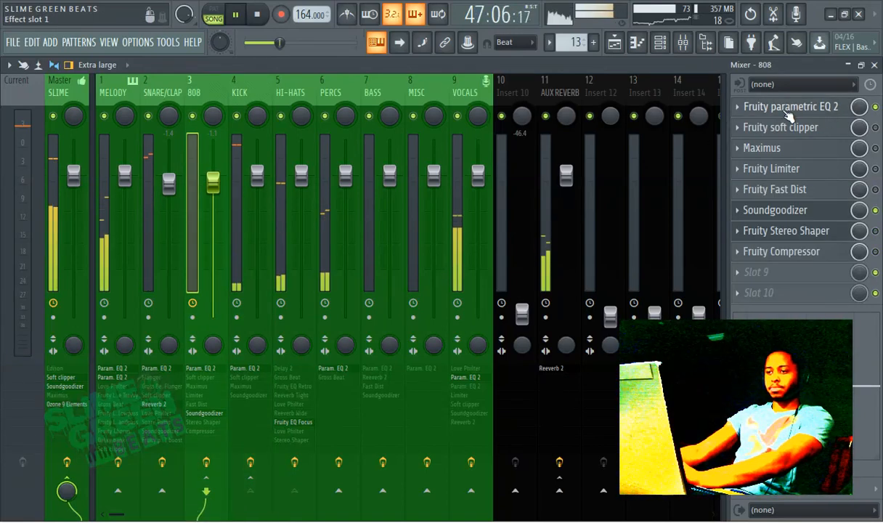
left_click(790, 107)
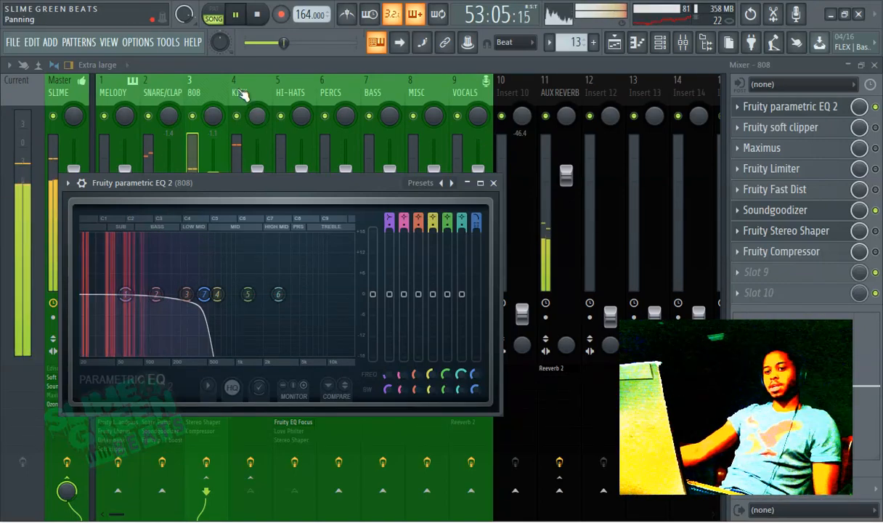
left_click_drag(216, 294, 207, 301)
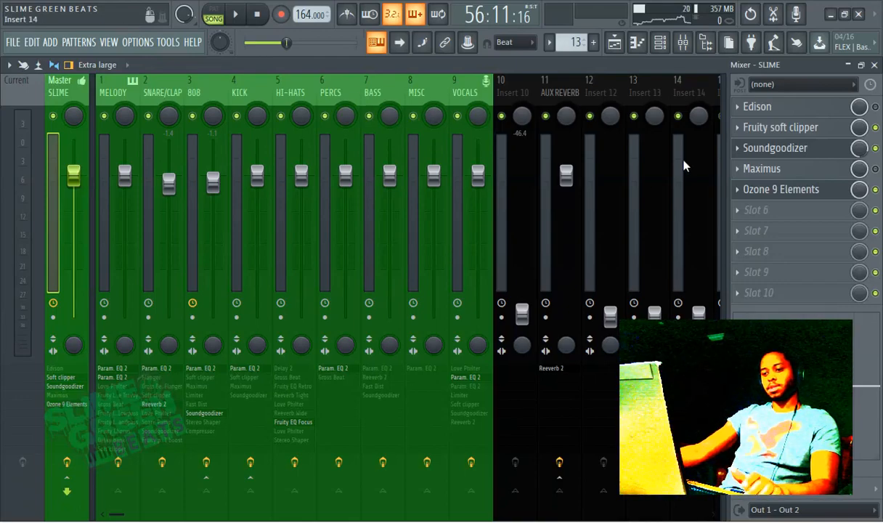
Step: Show the Playlist arrangement scrolled down to the vocals audio clip
left_click(613, 42)
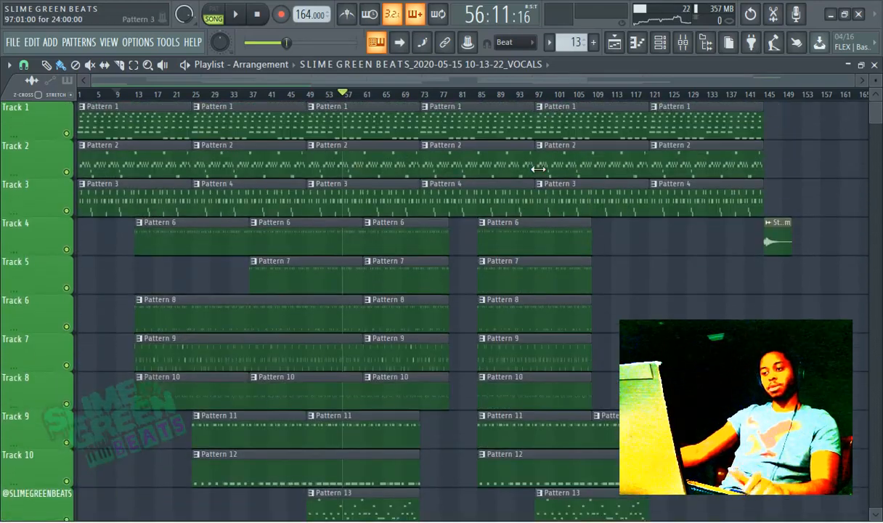
scroll("down", 3)
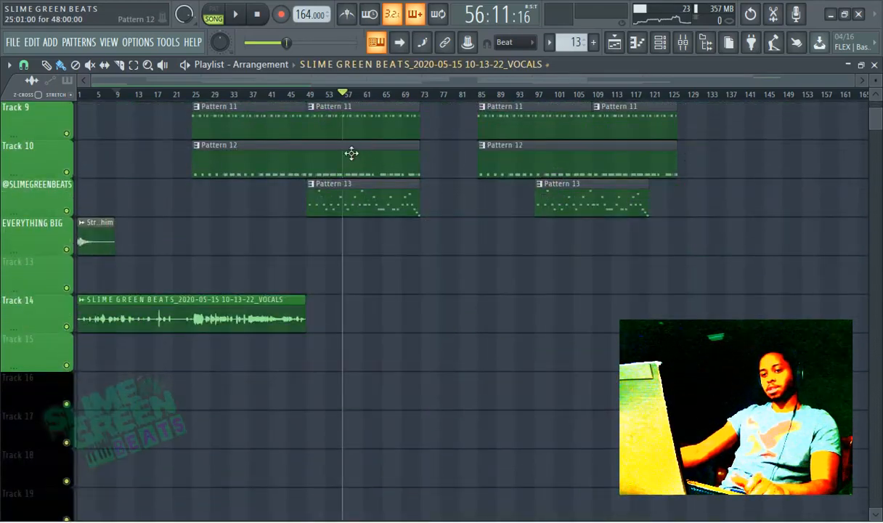